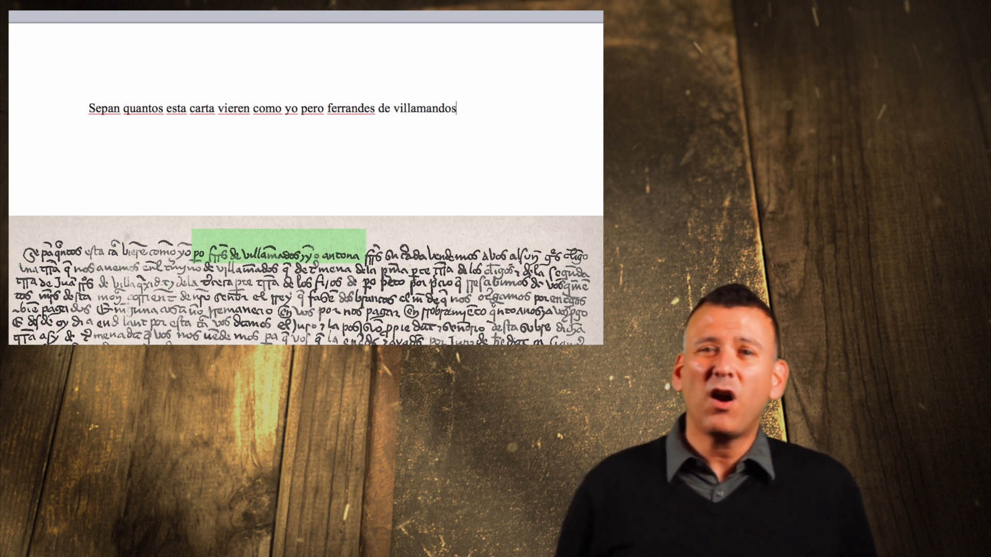
text(e yo antona ferrandes su criada vendemos a vos alfonso g)
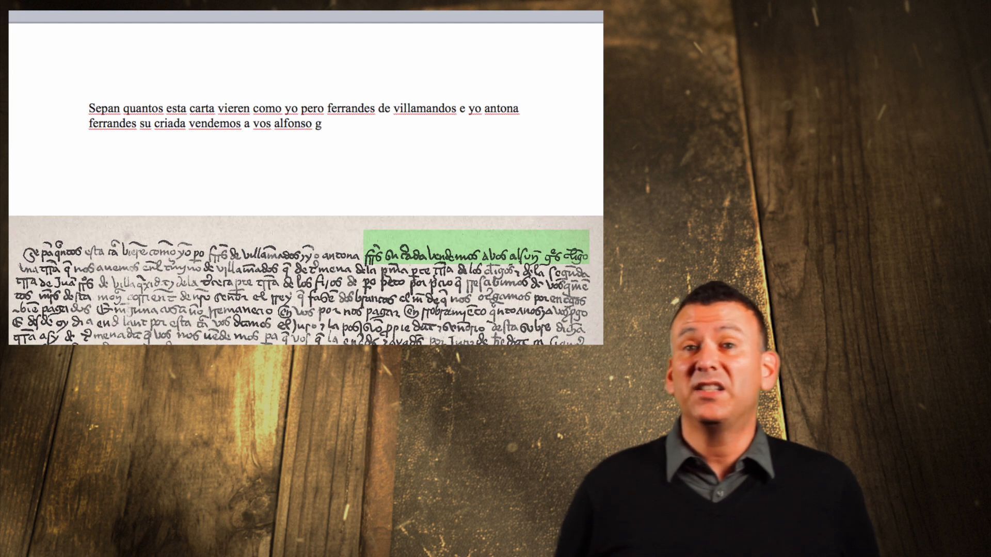
text(onsale)
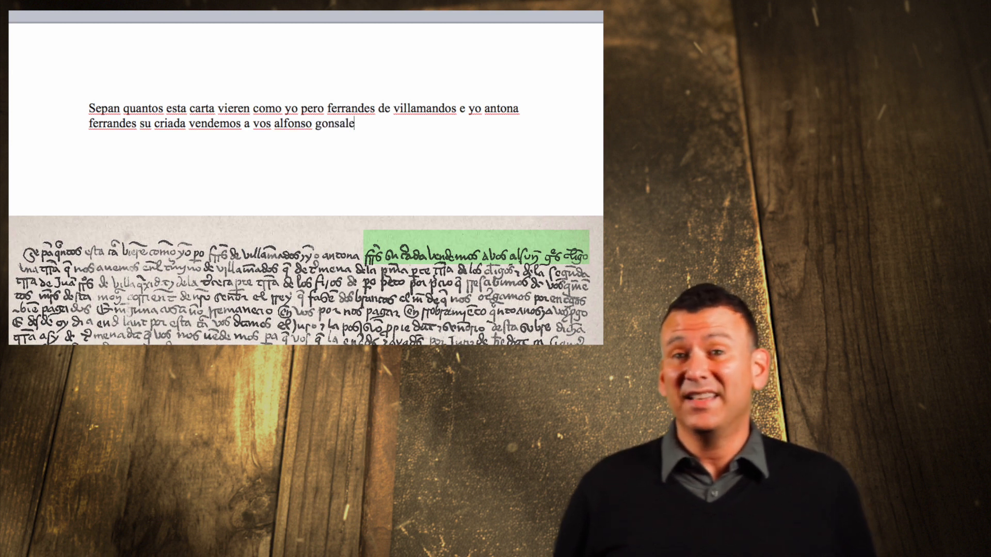